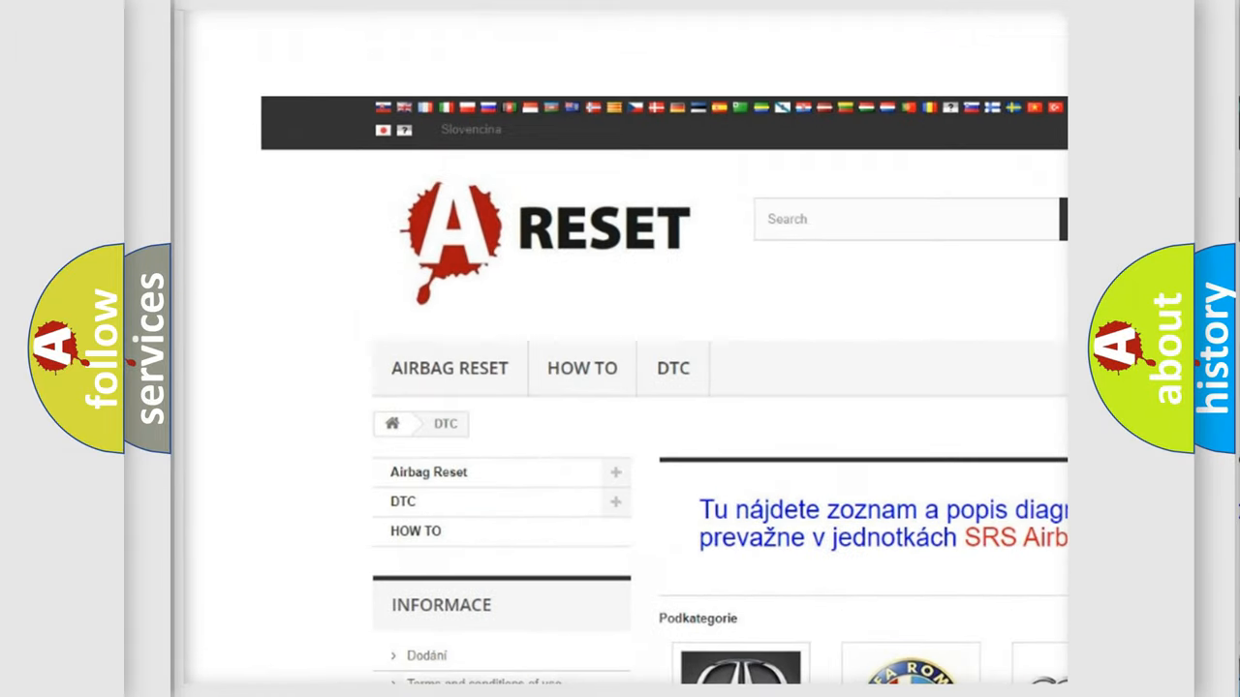
- Open a car make's DTC category to show its list of SRS airbag trouble codes
scroll(down, 3)
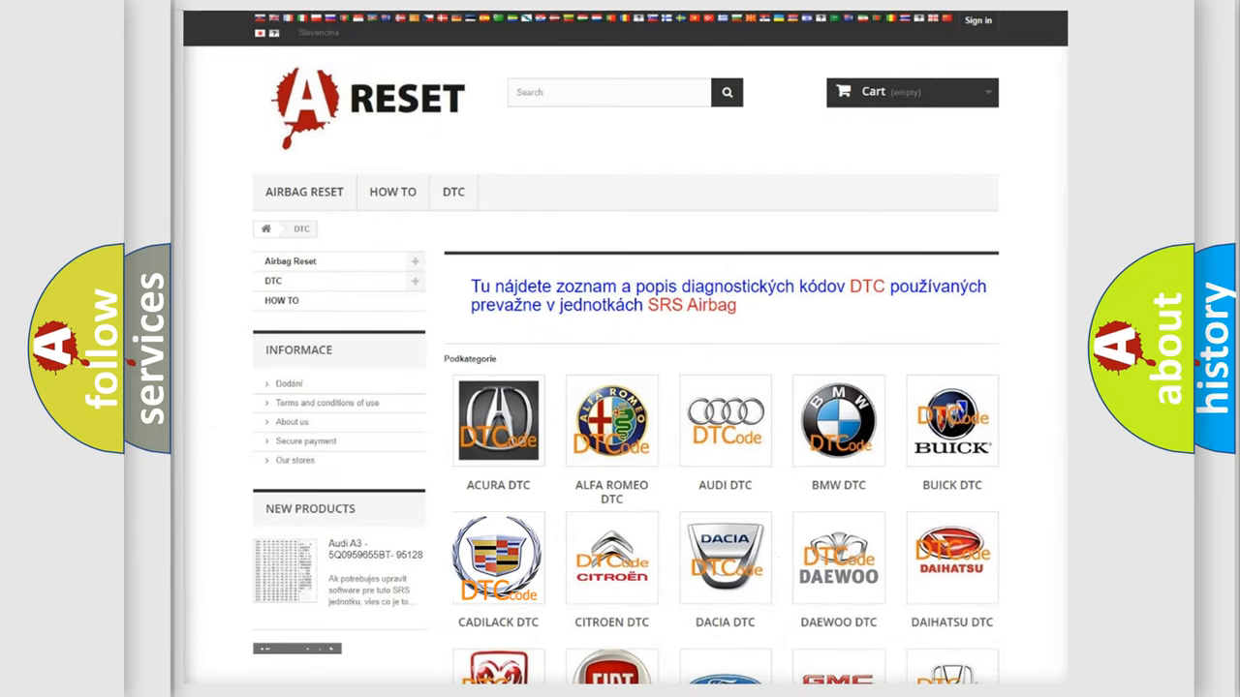
click(497, 558)
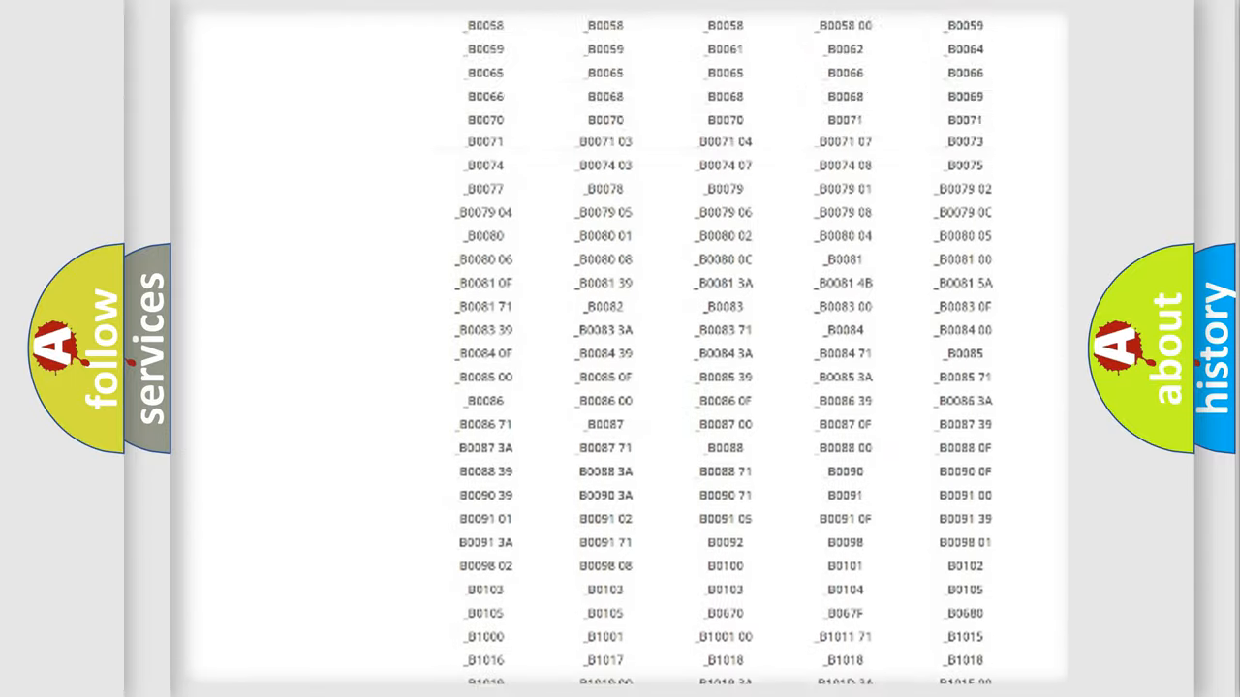
scroll(up, 3)
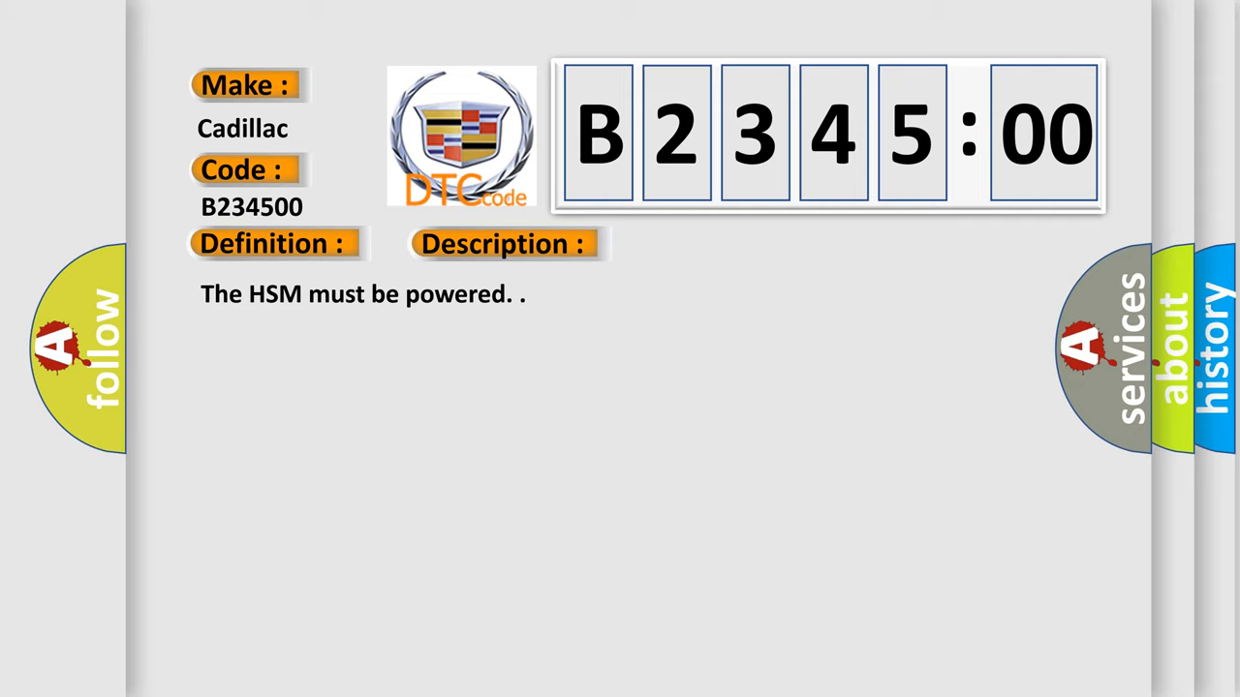
- Advance the slide so the B234500 description and shorted seat-heater circuit cause appear
click(713, 244)
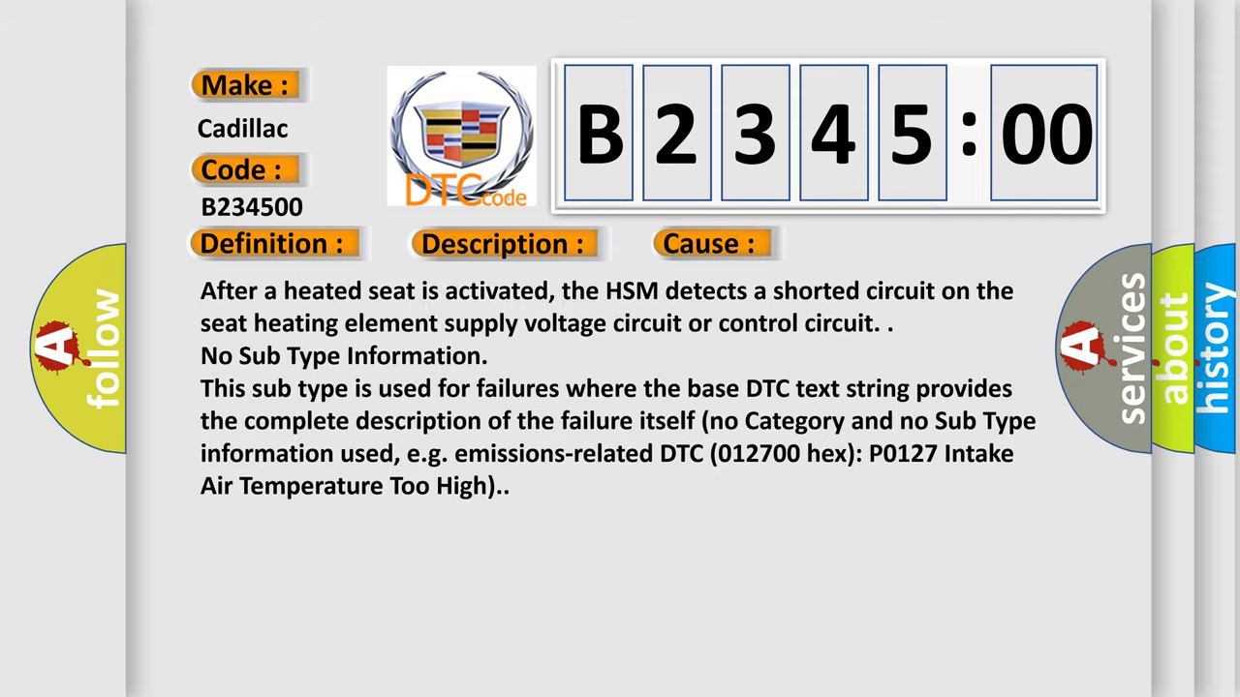